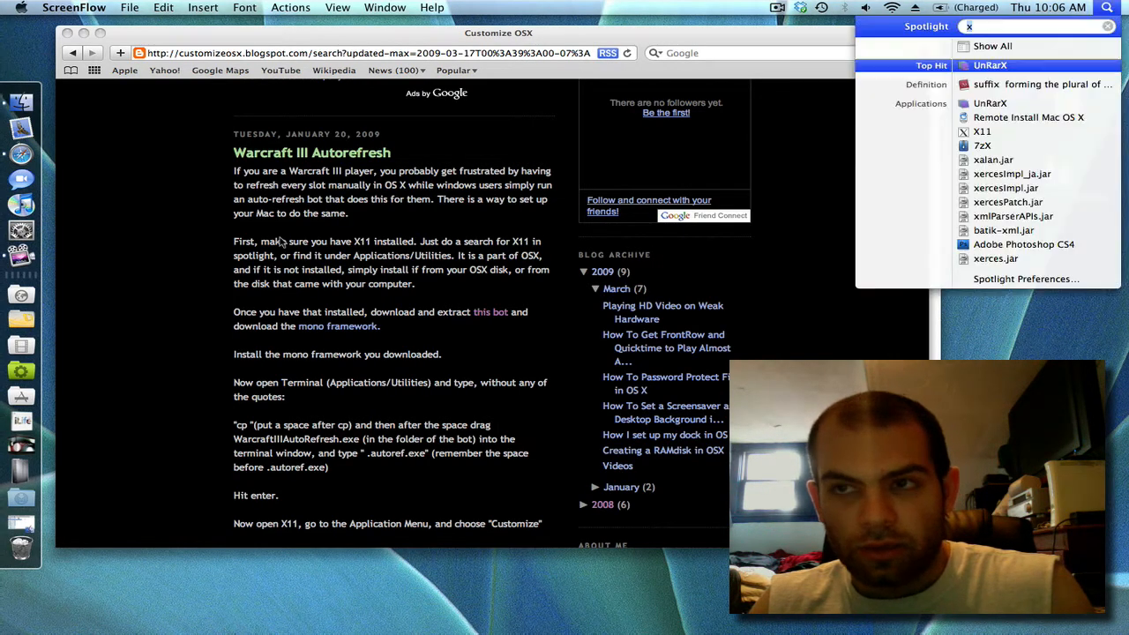
Download WarcraftIIIAutoRefresh.zip from the bot's page in a new tab, then close that tab
{"action": "type", "text": "11"}
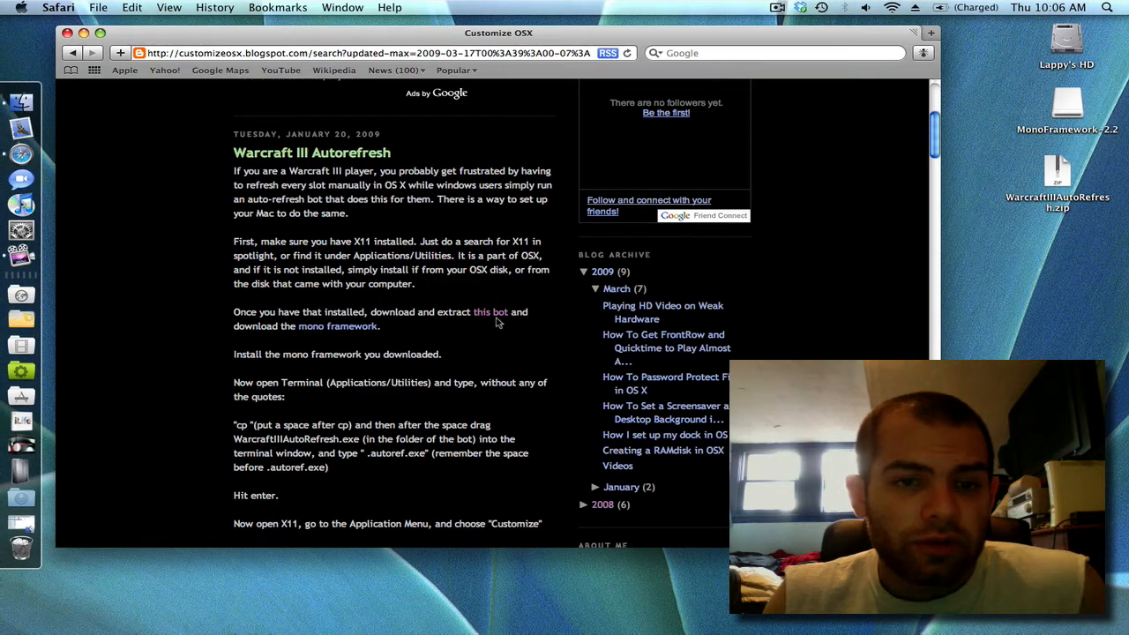
{"action": "right_click", "coordinate": [491, 312]}
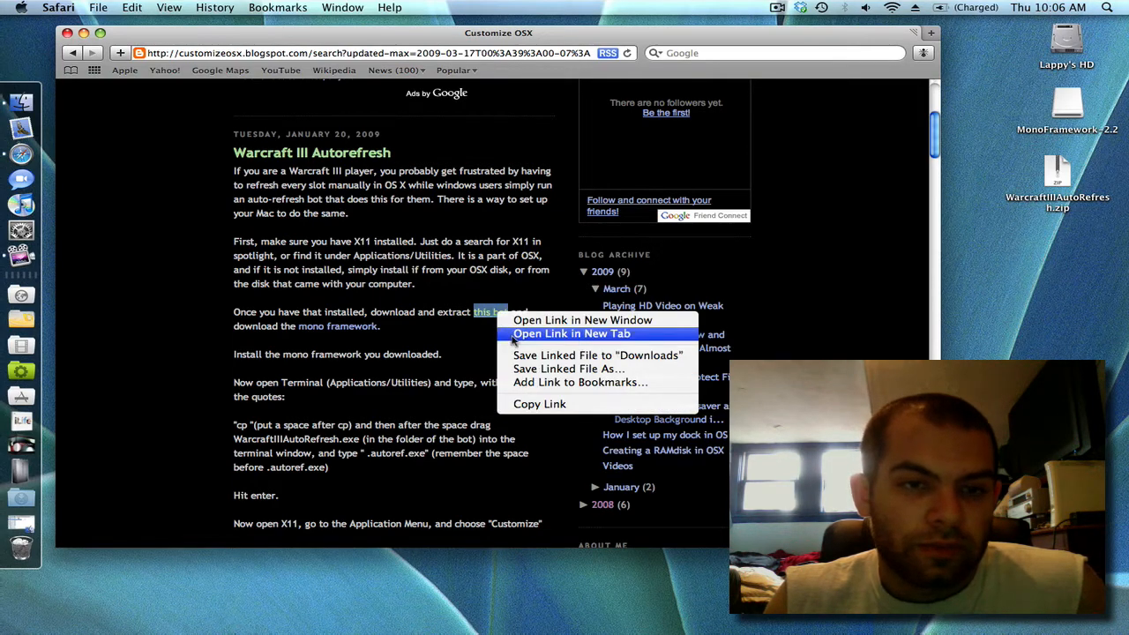
{"action": "left_click", "coordinate": [571, 333]}
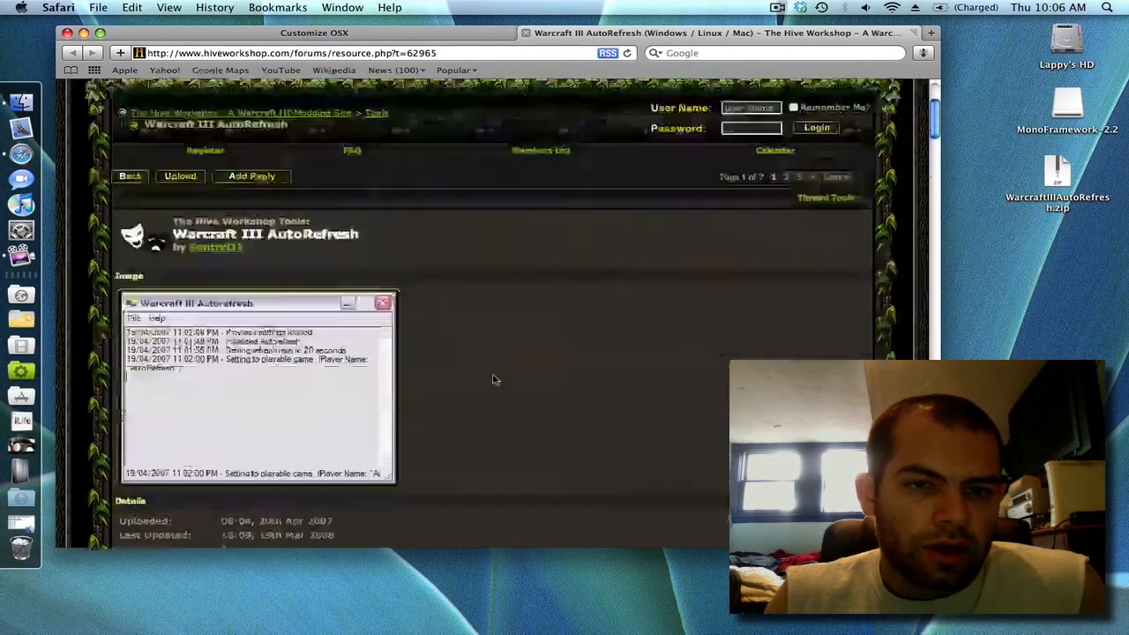
{"action": "scroll", "scroll_direction": "down", "scroll_amount": 3}
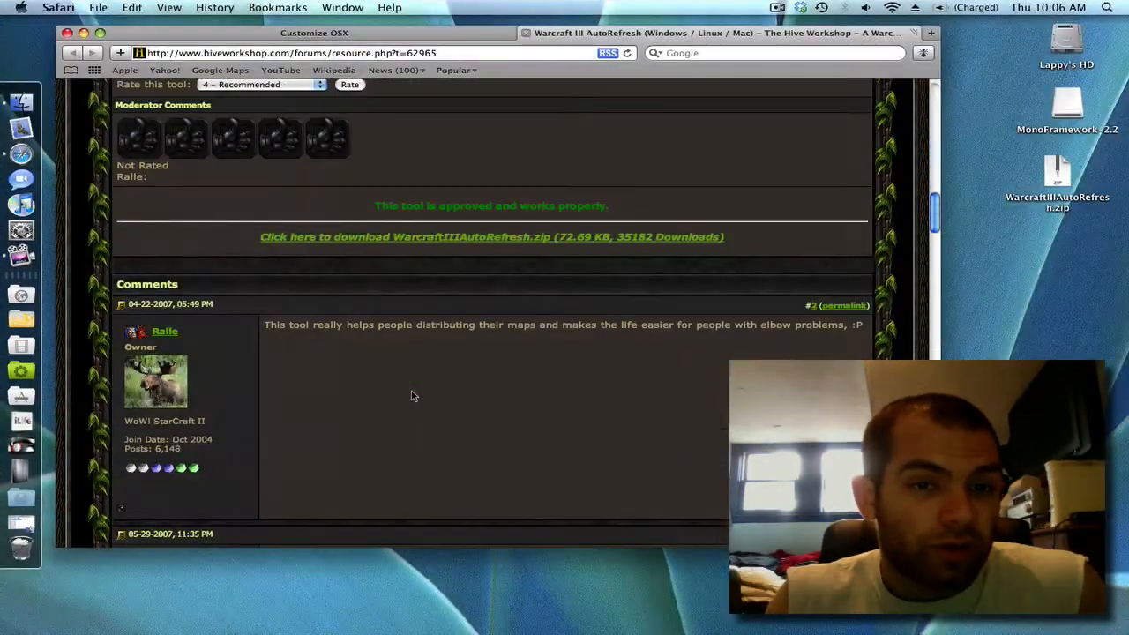
{"action": "left_click", "coordinate": [491, 237]}
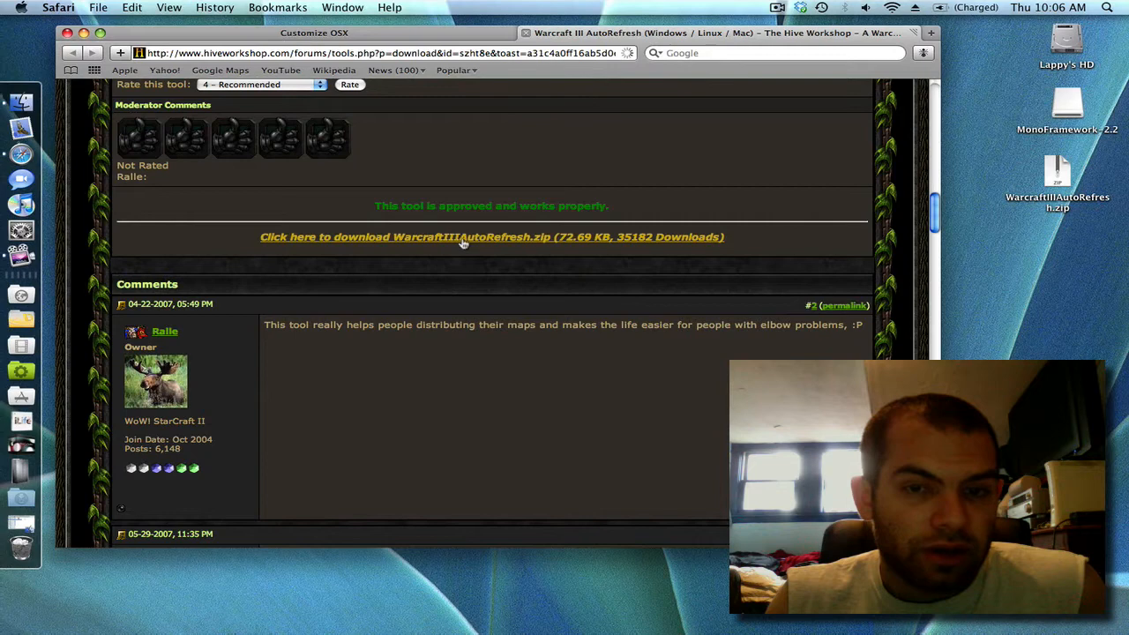
{"action": "left_click", "coordinate": [463, 236]}
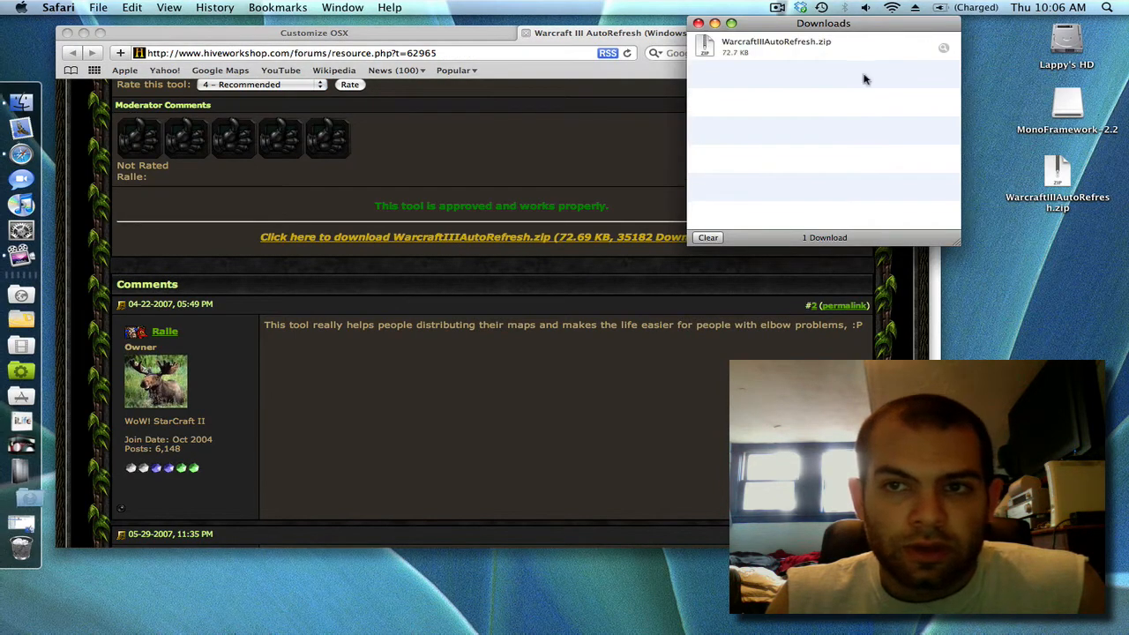
{"action": "left_click", "coordinate": [697, 23]}
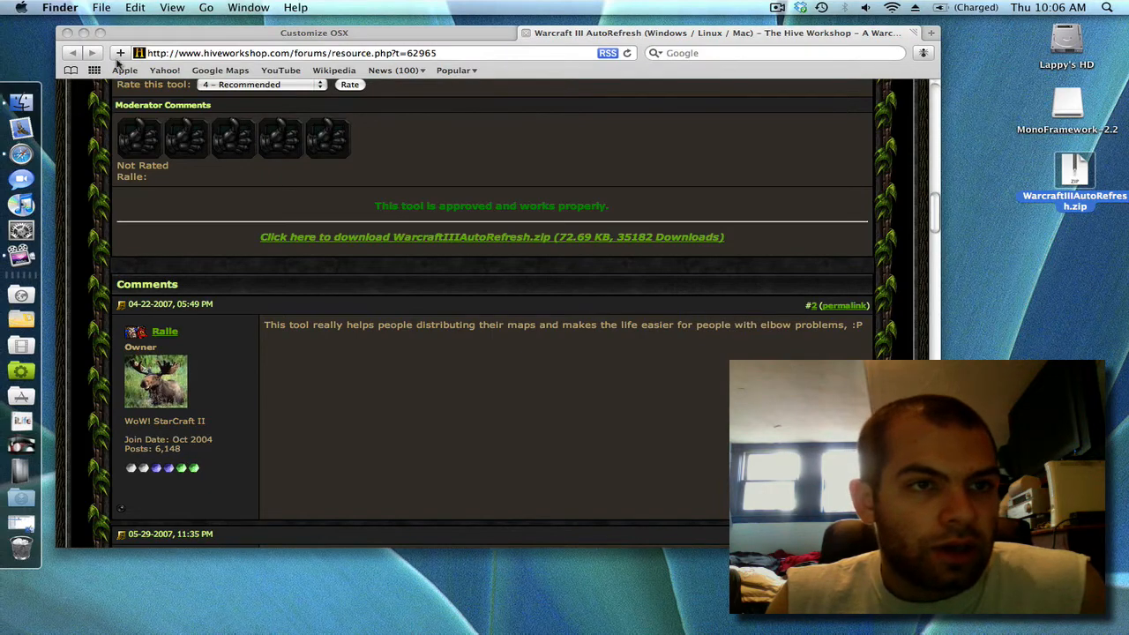
{"action": "left_click", "coordinate": [617, 32]}
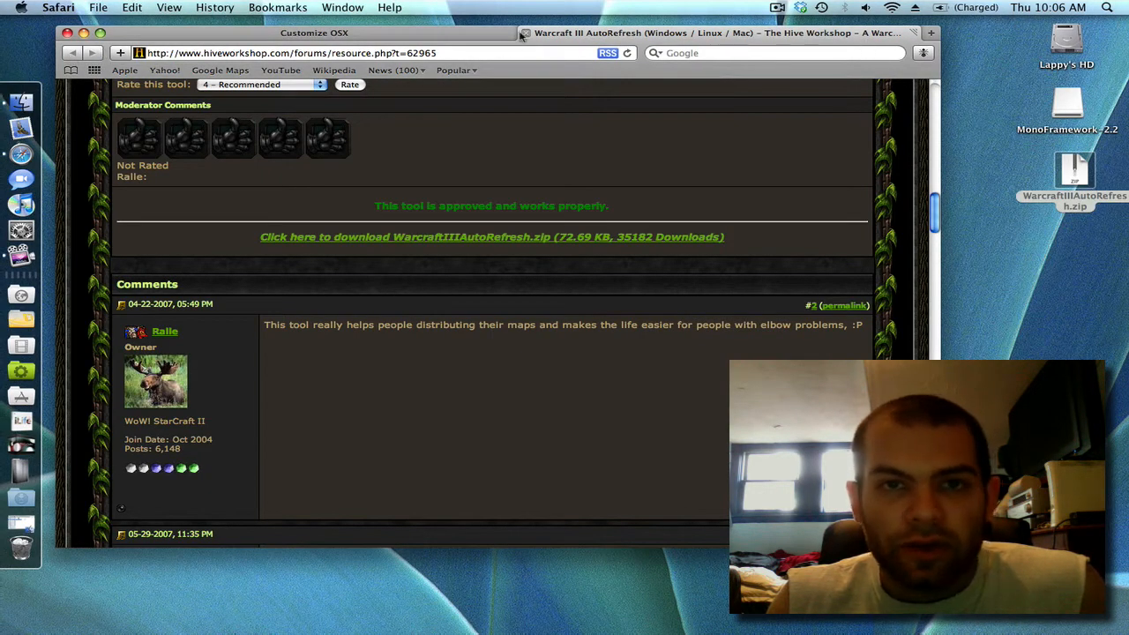
{"action": "left_click", "coordinate": [315, 33]}
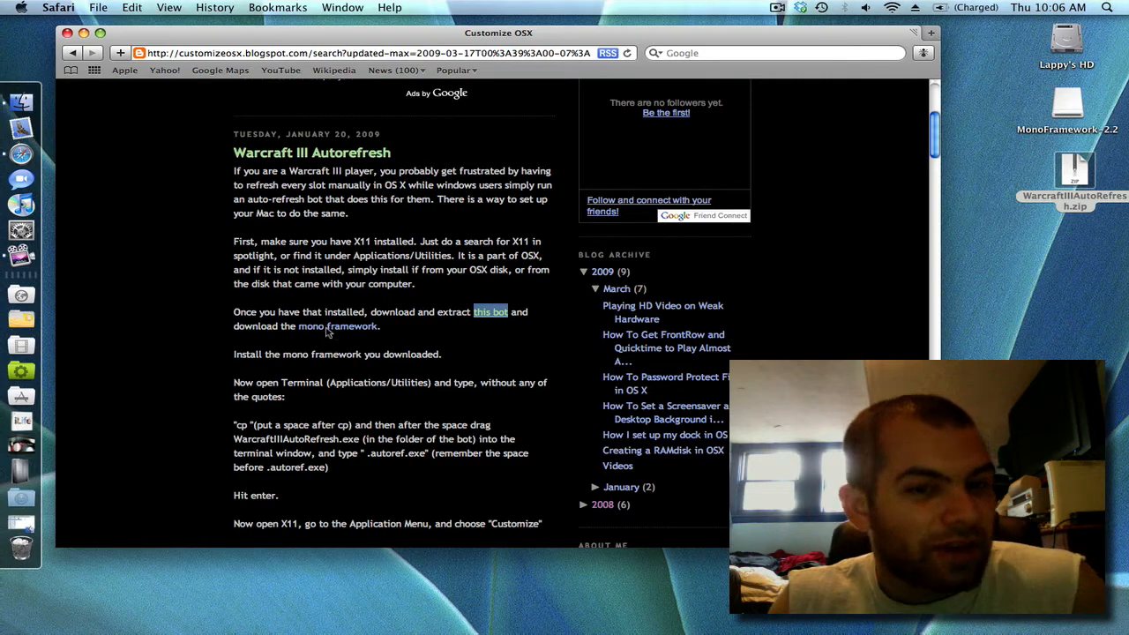
Download the Mono framework installer from its link and clear the downloads list
{"action": "right_click", "coordinate": [338, 326]}
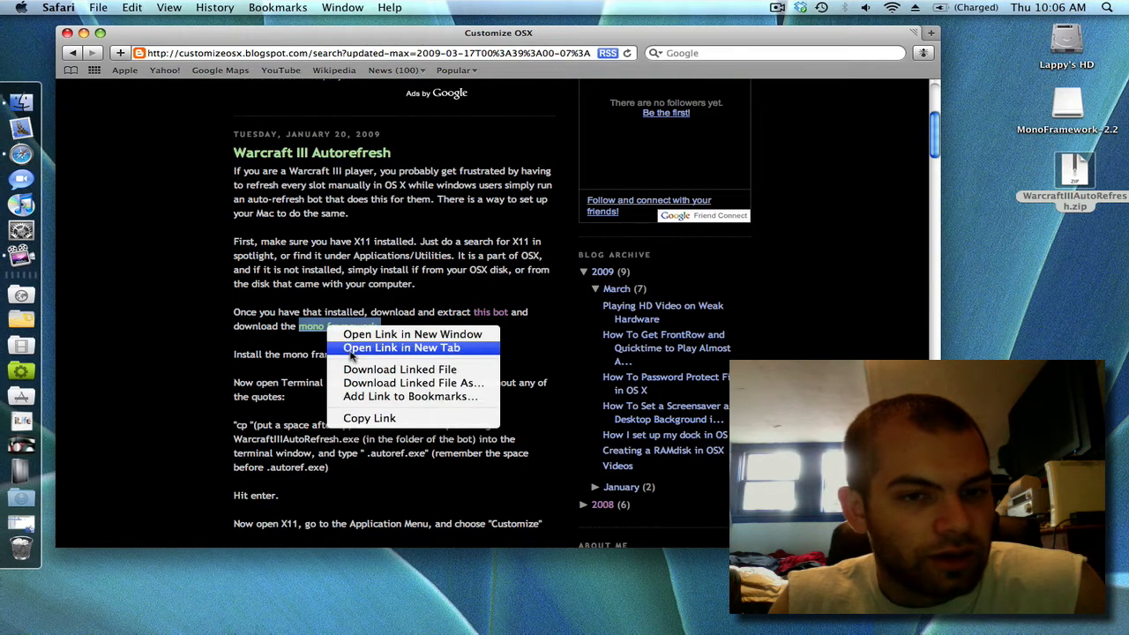
{"action": "left_click", "coordinate": [398, 369]}
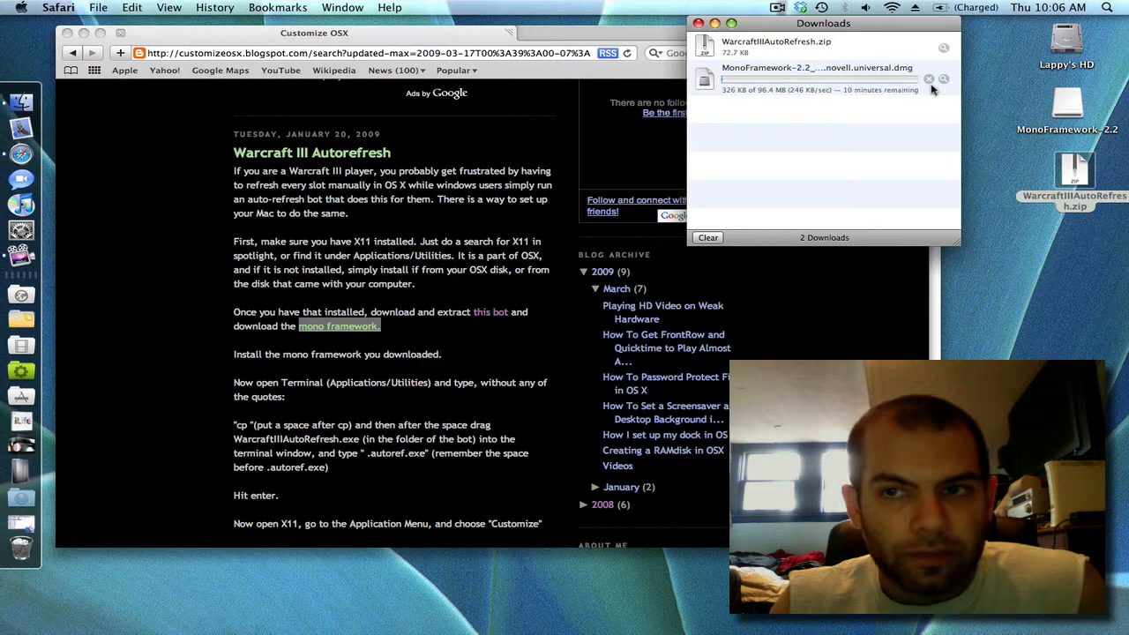
{"action": "left_click", "coordinate": [707, 237]}
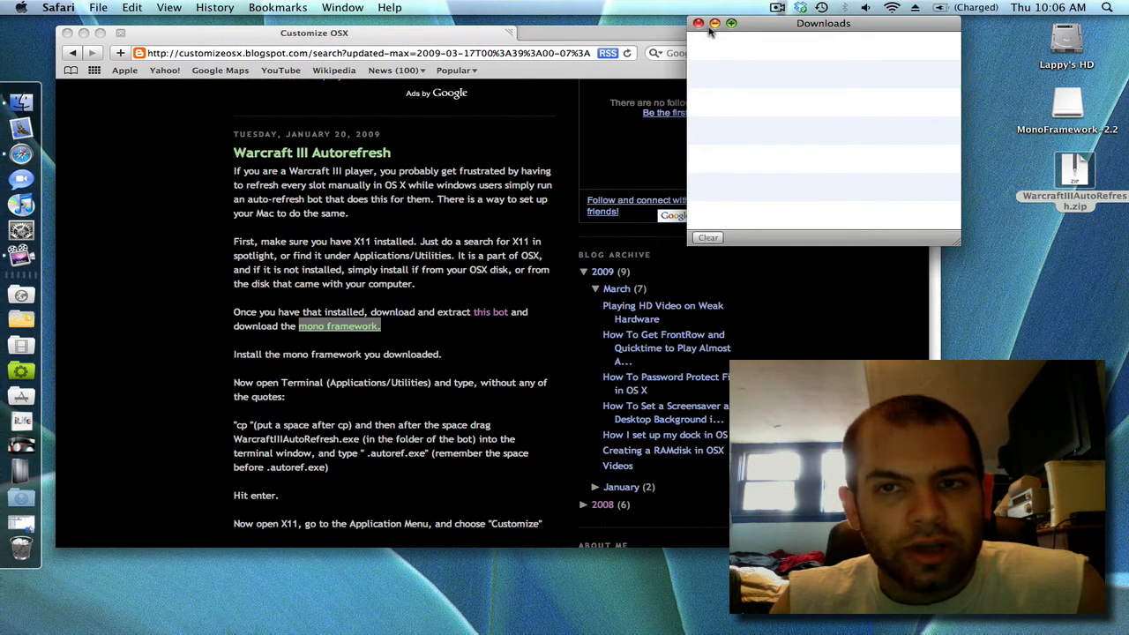
{"action": "left_click", "coordinate": [698, 23]}
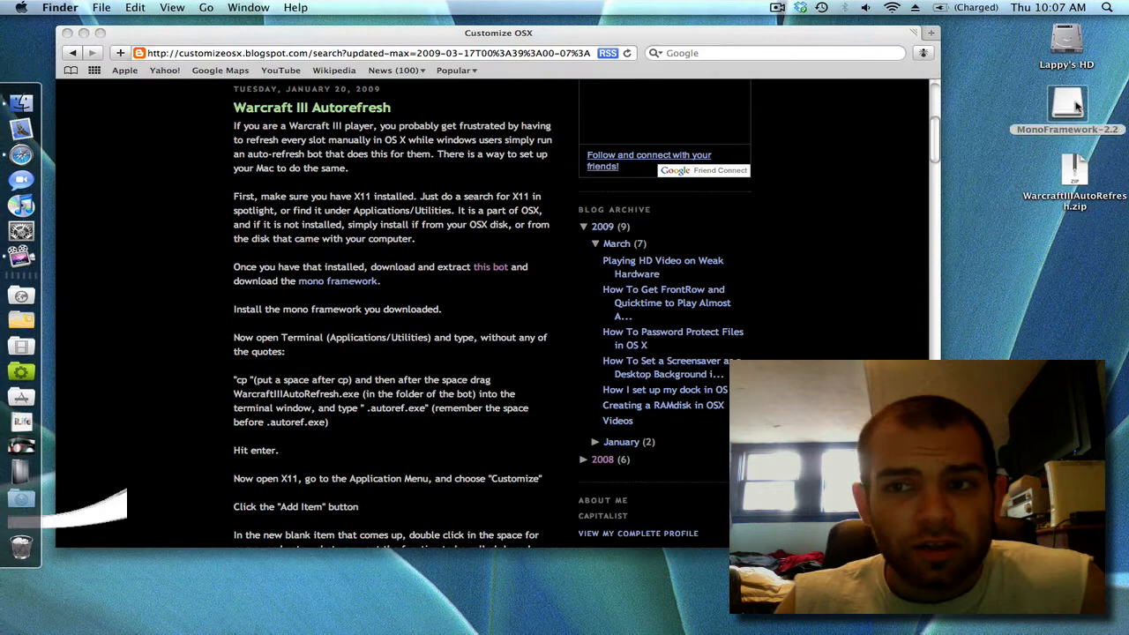
Open the Mono disk image and the extracted WarcraftIIIAutoRefresh folder, selecting WarcraftIIIAutoRefresh.exe
{"action": "double_click", "coordinate": [1067, 104]}
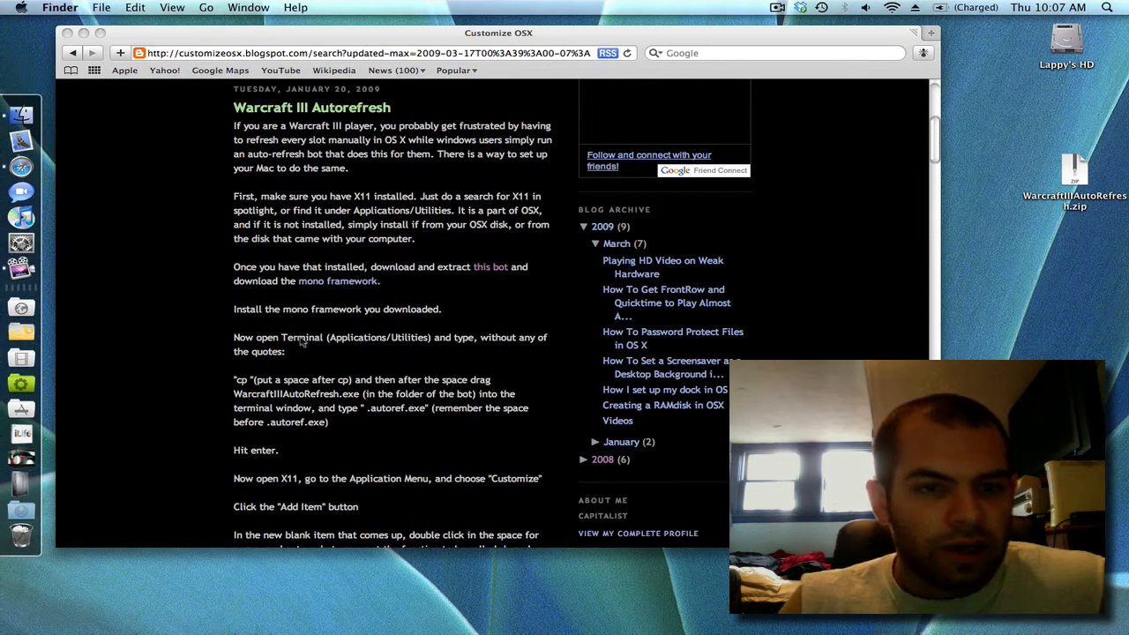
{"action": "left_click", "coordinate": [1075, 163]}
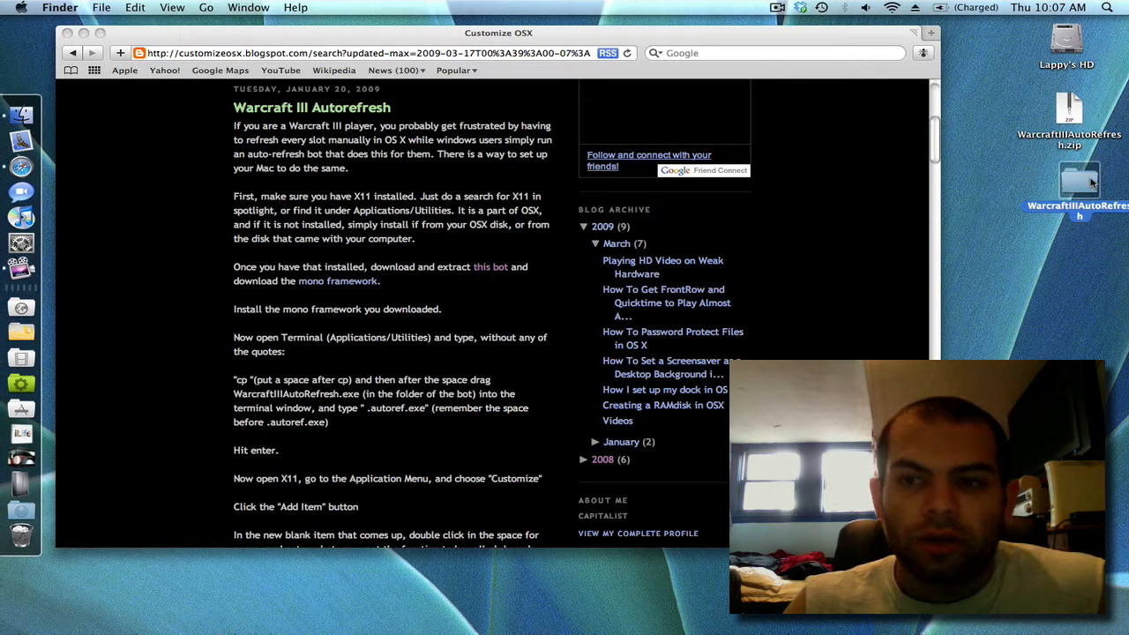
{"action": "double_click", "coordinate": [1078, 187]}
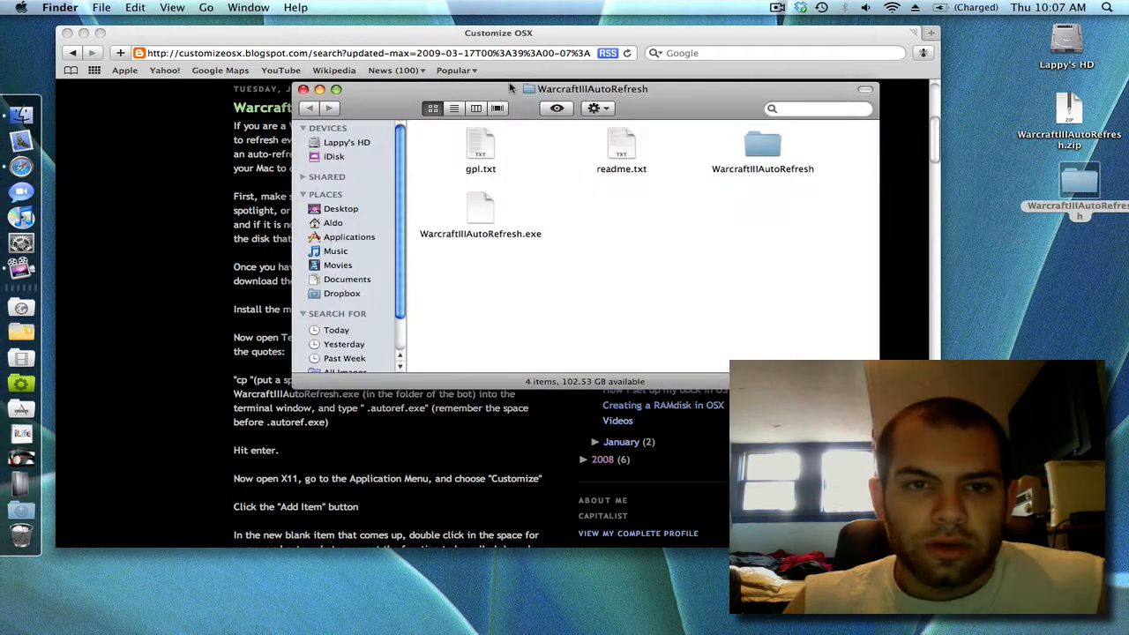
{"action": "left_click", "coordinate": [481, 209]}
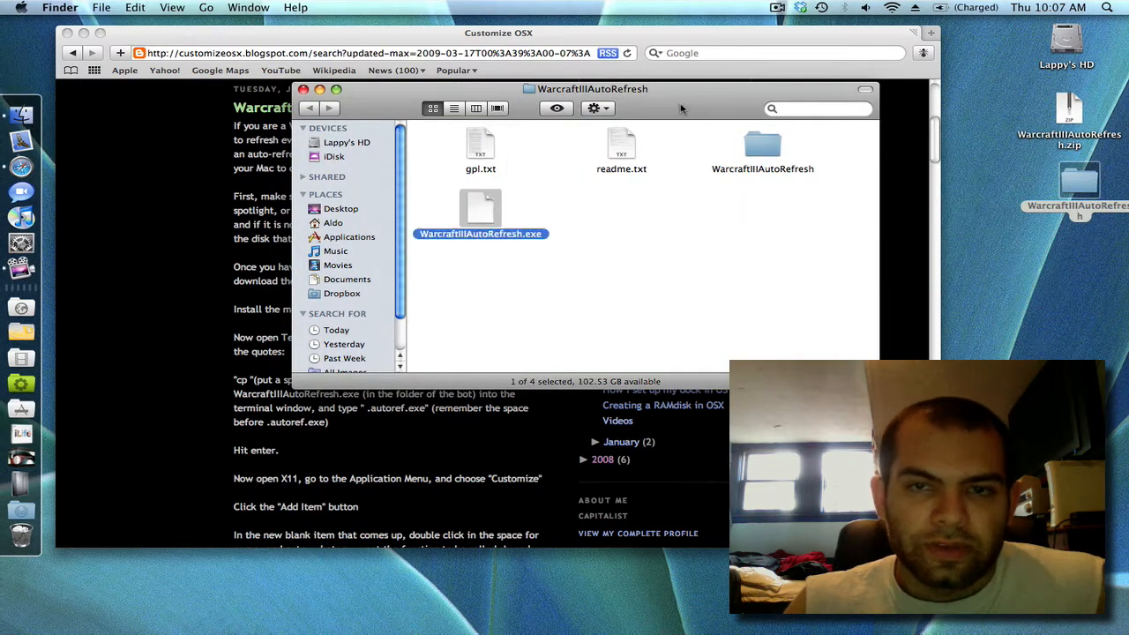
{"action": "left_click_drag", "start_coordinate": [498, 88], "coordinate": [852, 25]}
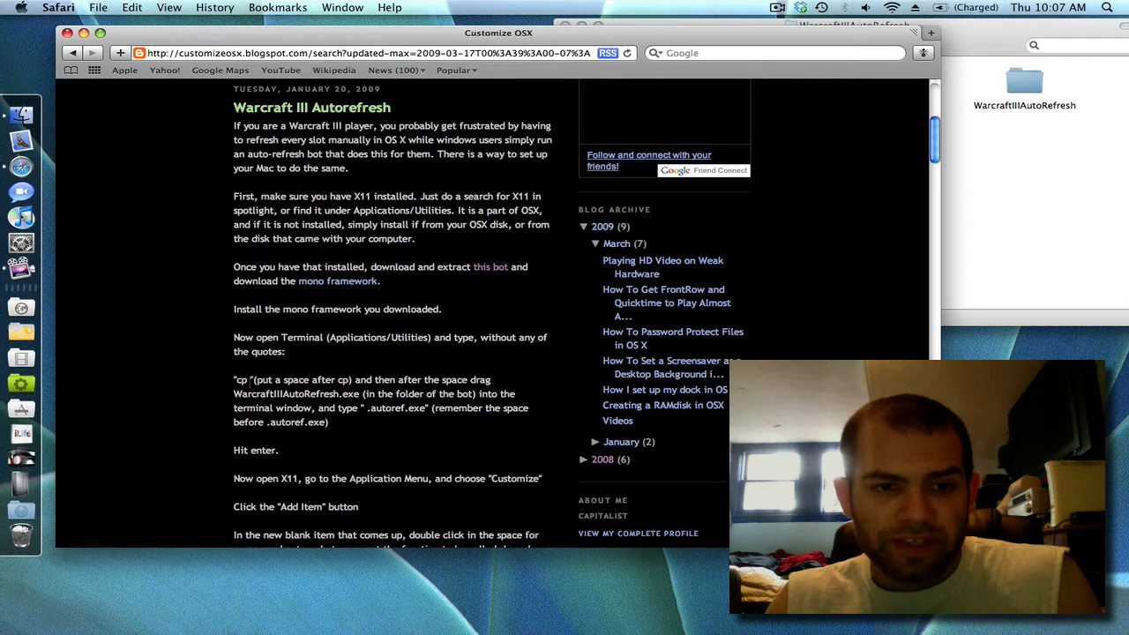
Launch Terminal and run cp to copy WarcraftIIIAutoRefresh.exe to ~/.autoref.exe
{"action": "left_click", "coordinate": [1108, 7]}
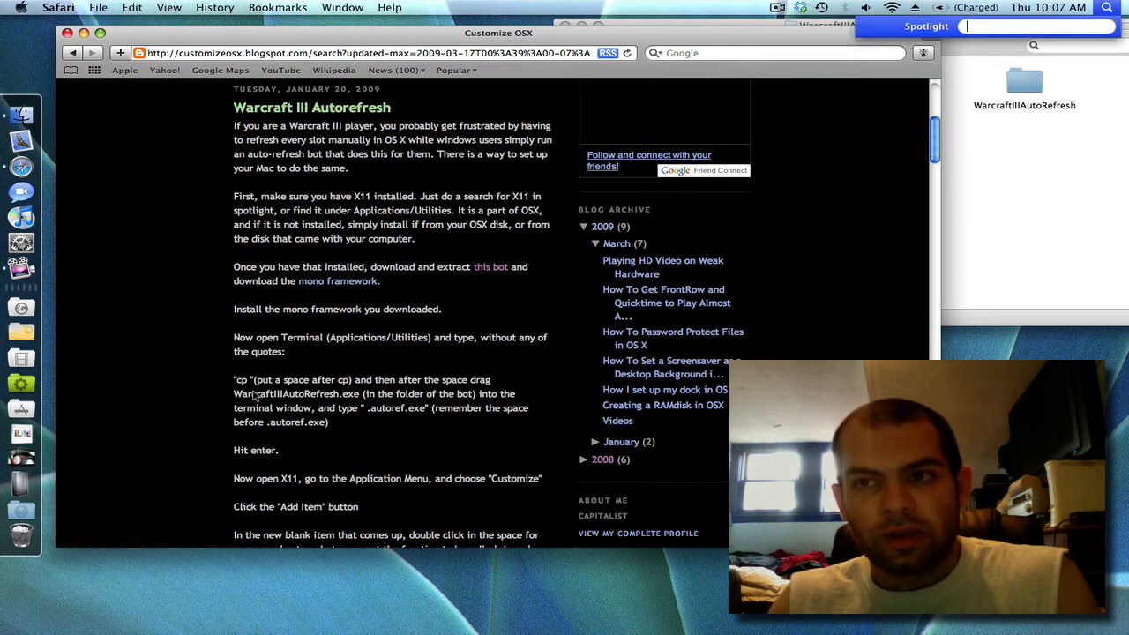
{"action": "type", "text": "ter"}
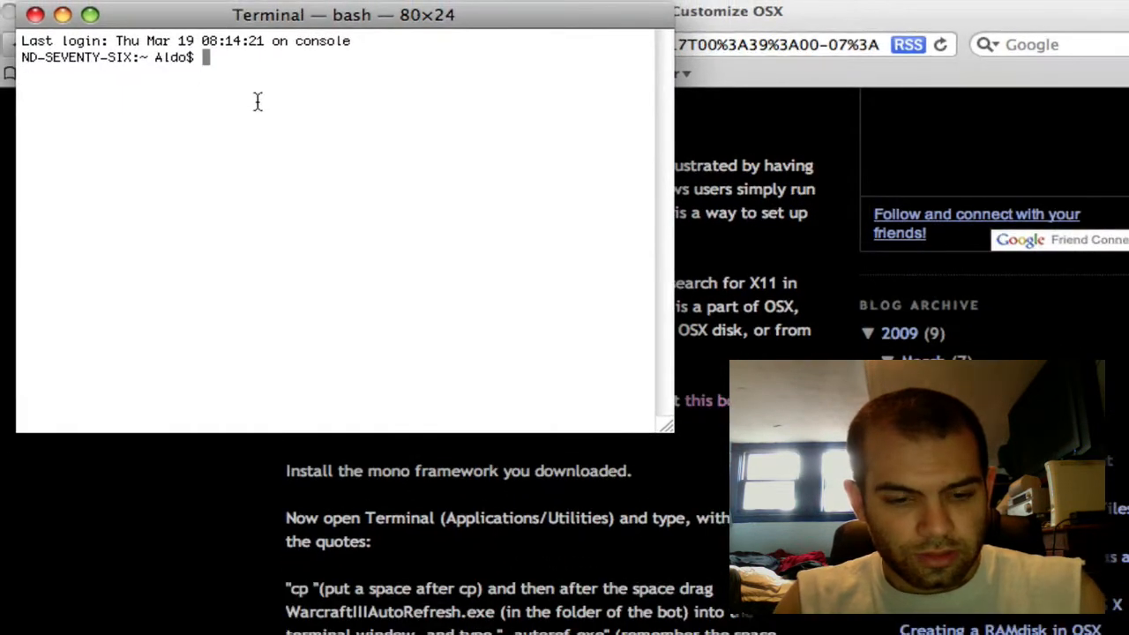
{"action": "type", "text": "cp"}
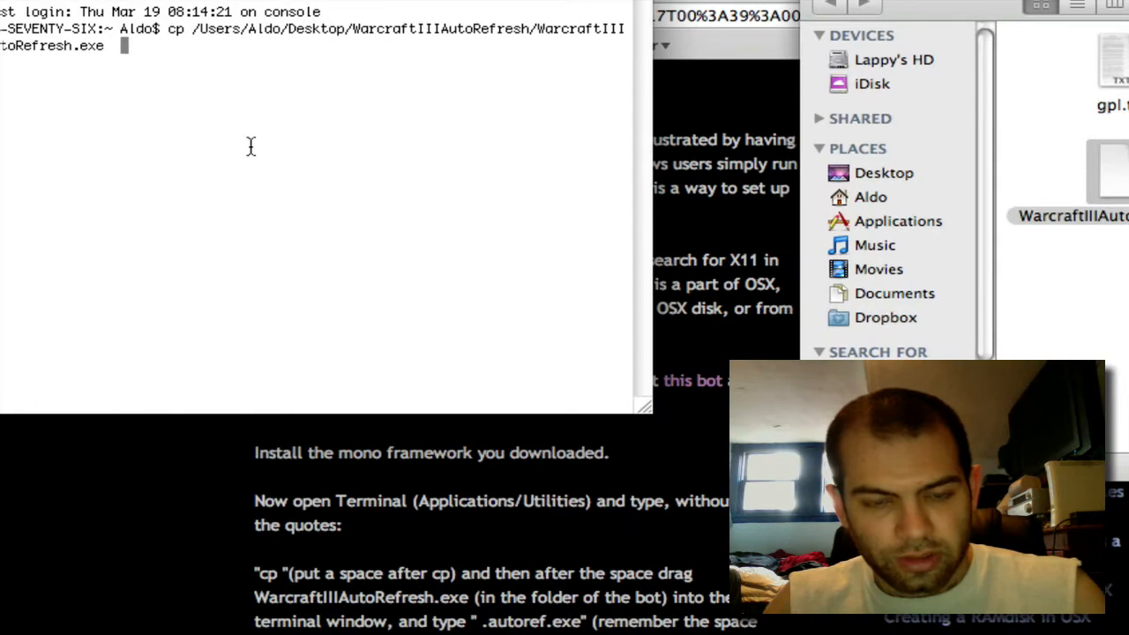
{"action": "type", "text": ".autoref.e"}
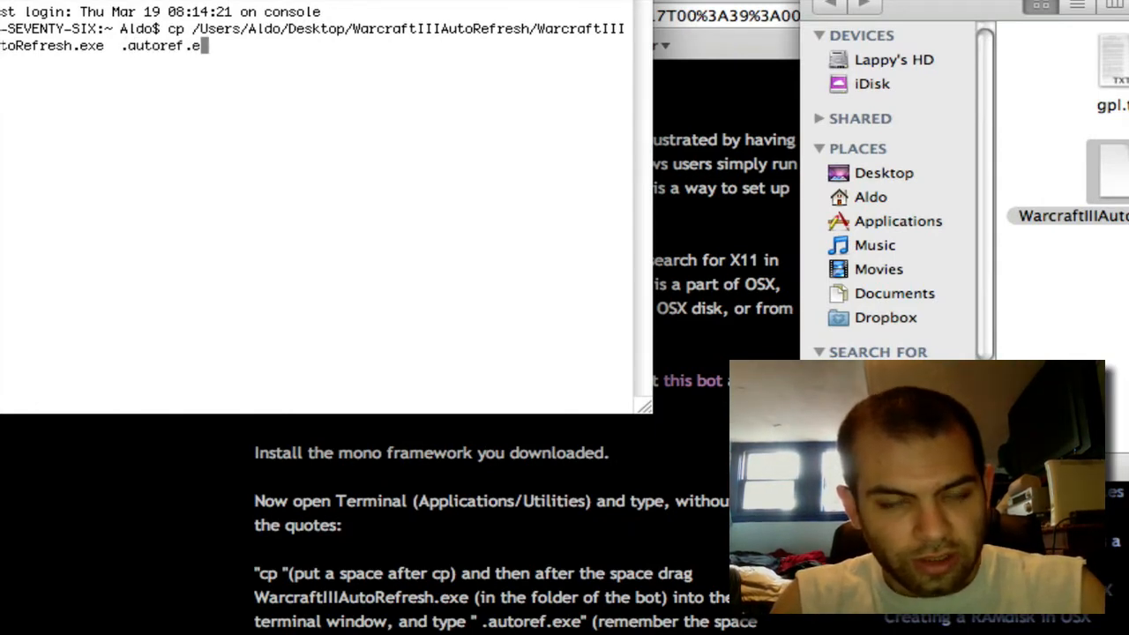
{"action": "type", "text": "xe"}
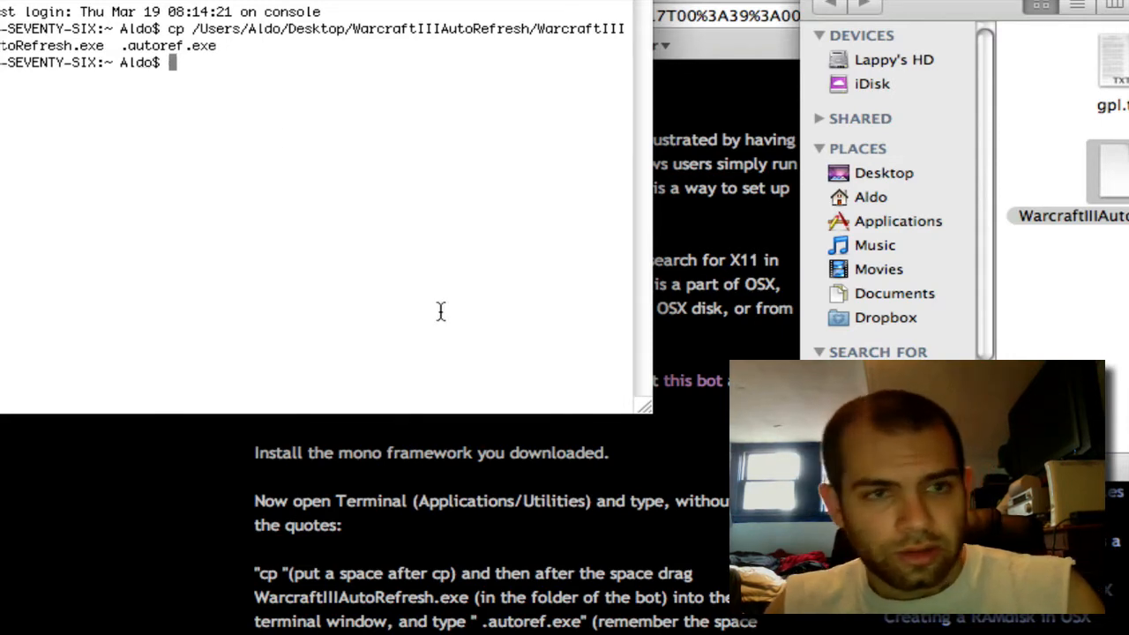
{"action": "scroll", "scroll_direction": "down", "scroll_amount": 3}
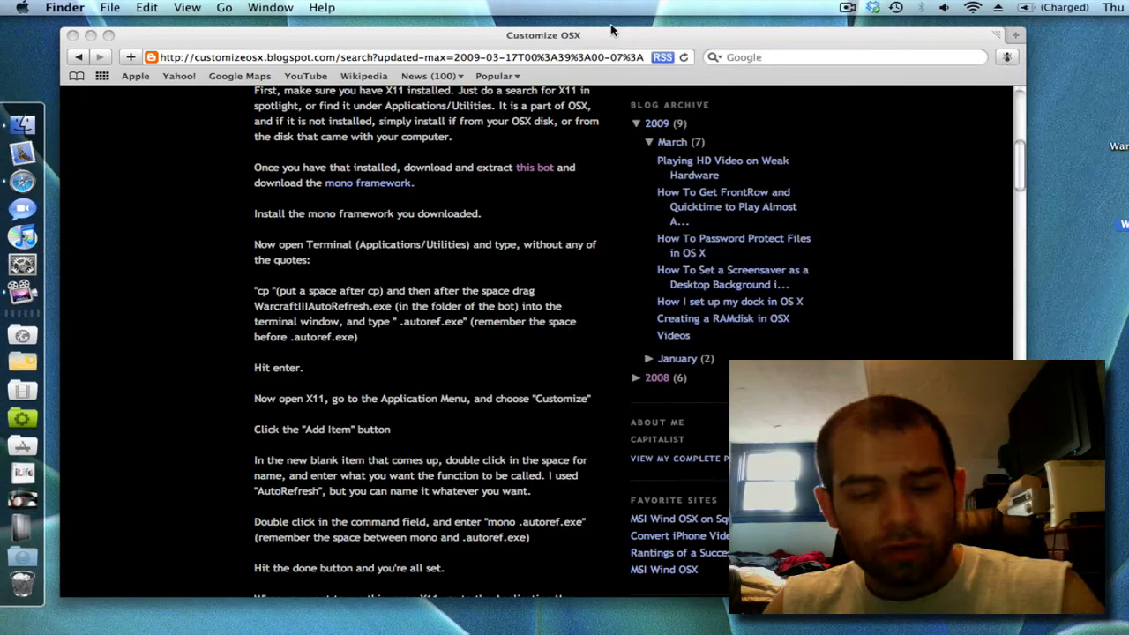
Launch X11 from Spotlight and open its Applications menu
{"action": "type", "text": "x11"}
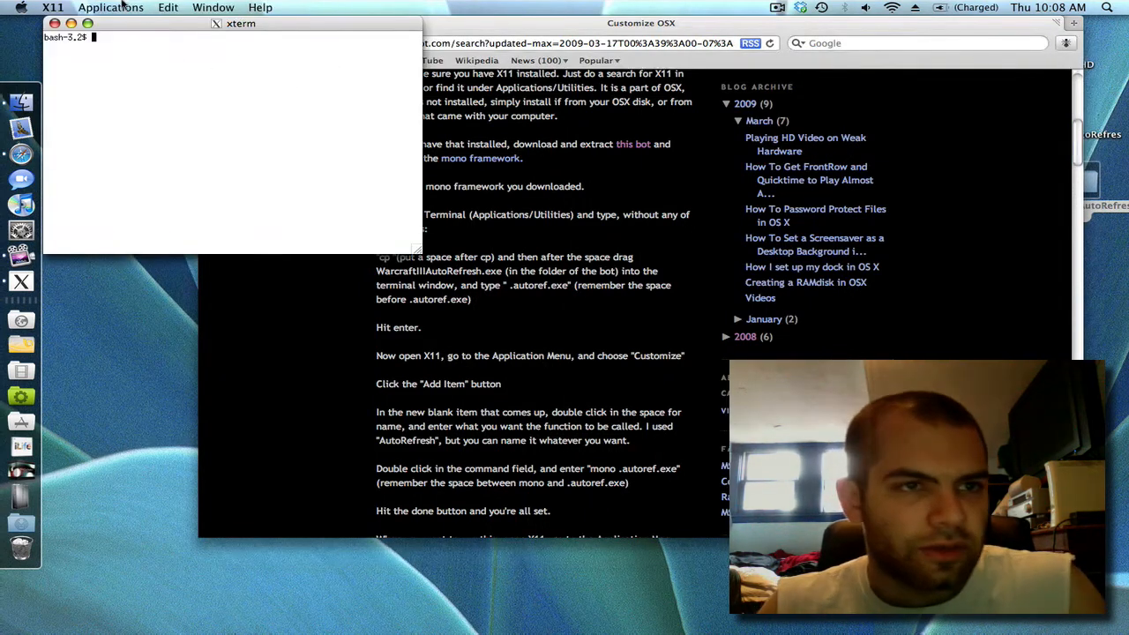
{"action": "left_click", "coordinate": [110, 7]}
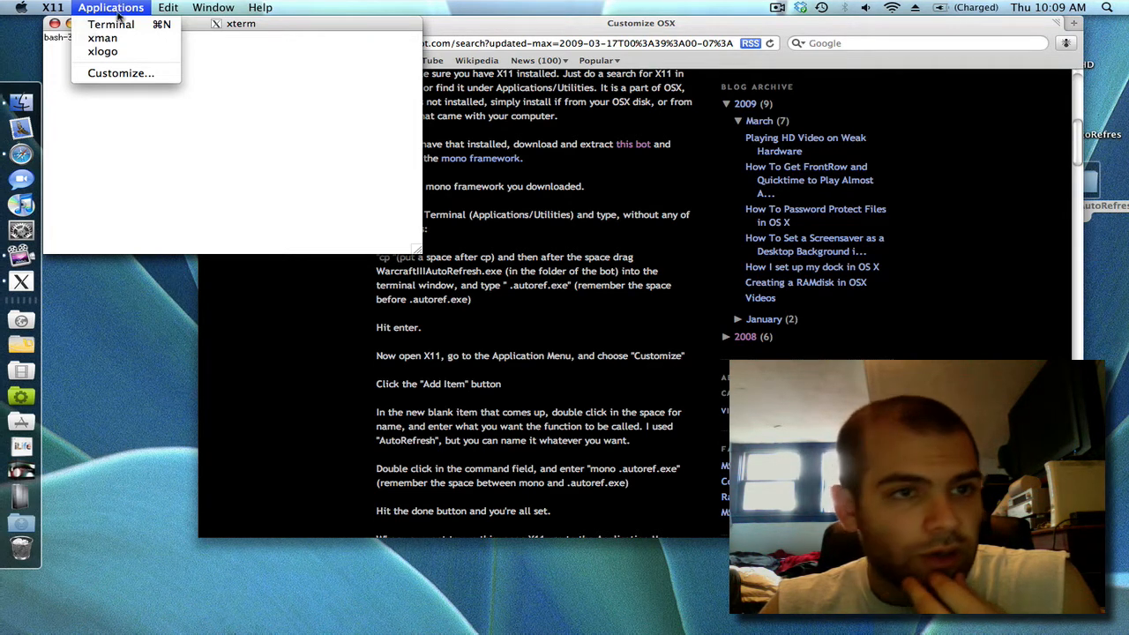
Open the X11 Applications Customize editor and add a blank entry
{"action": "left_click", "coordinate": [121, 72]}
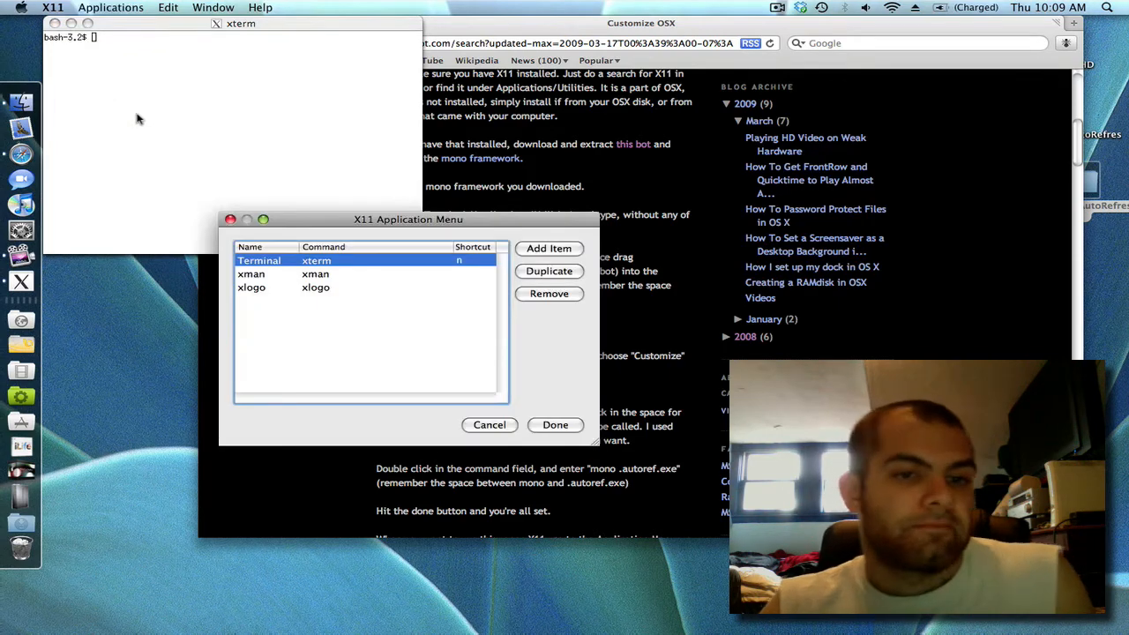
{"action": "left_click_drag", "start_coordinate": [408, 218], "coordinate": [388, 95]}
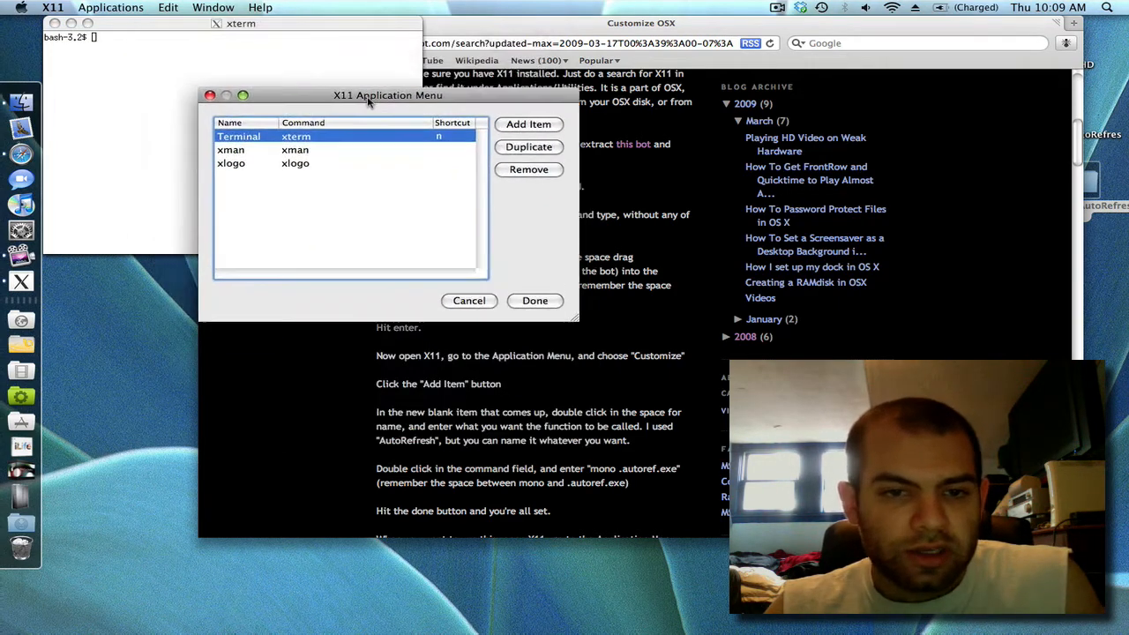
{"action": "left_click", "coordinate": [528, 124]}
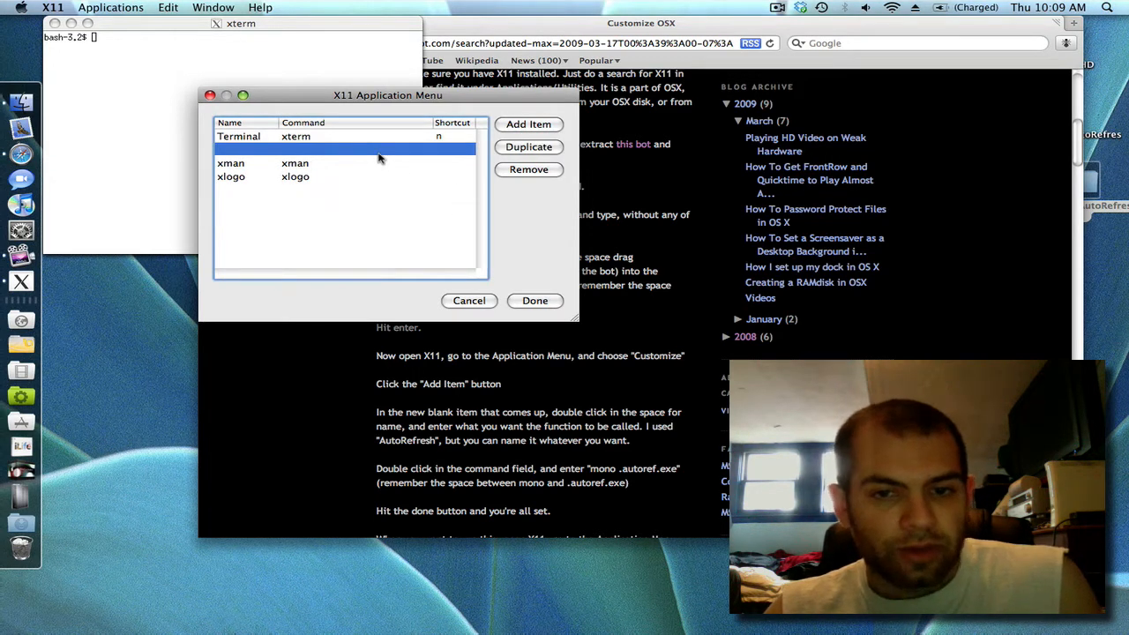
Name the new entry AutoRefresh with the command 'mono .autoref.exe'
{"action": "double_click", "coordinate": [358, 149]}
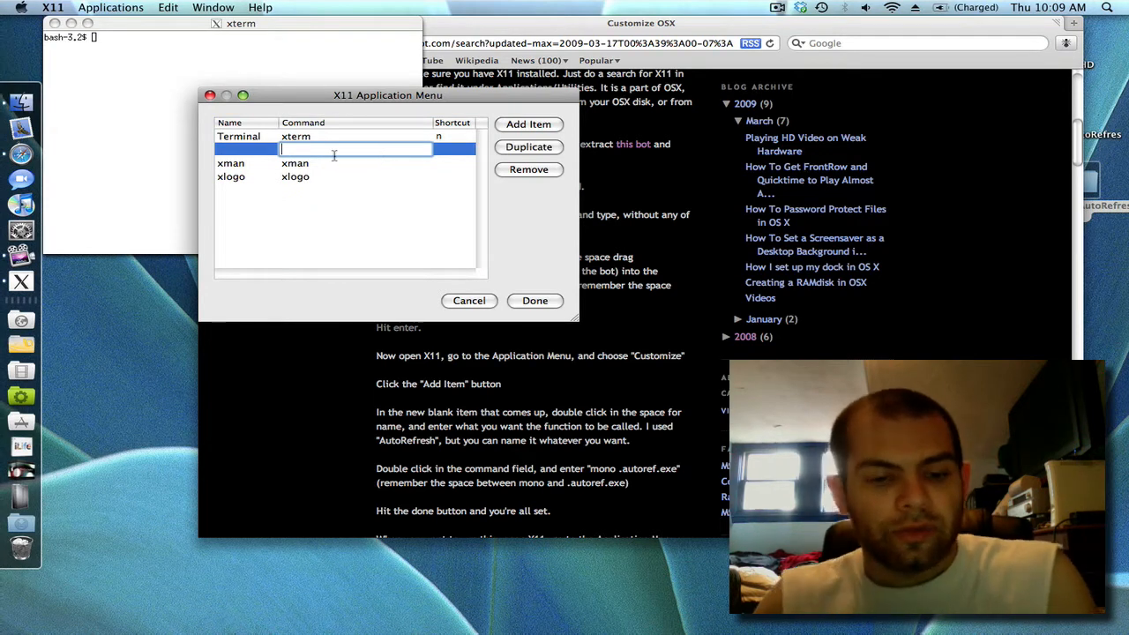
{"action": "type", "text": "Autorefr"}
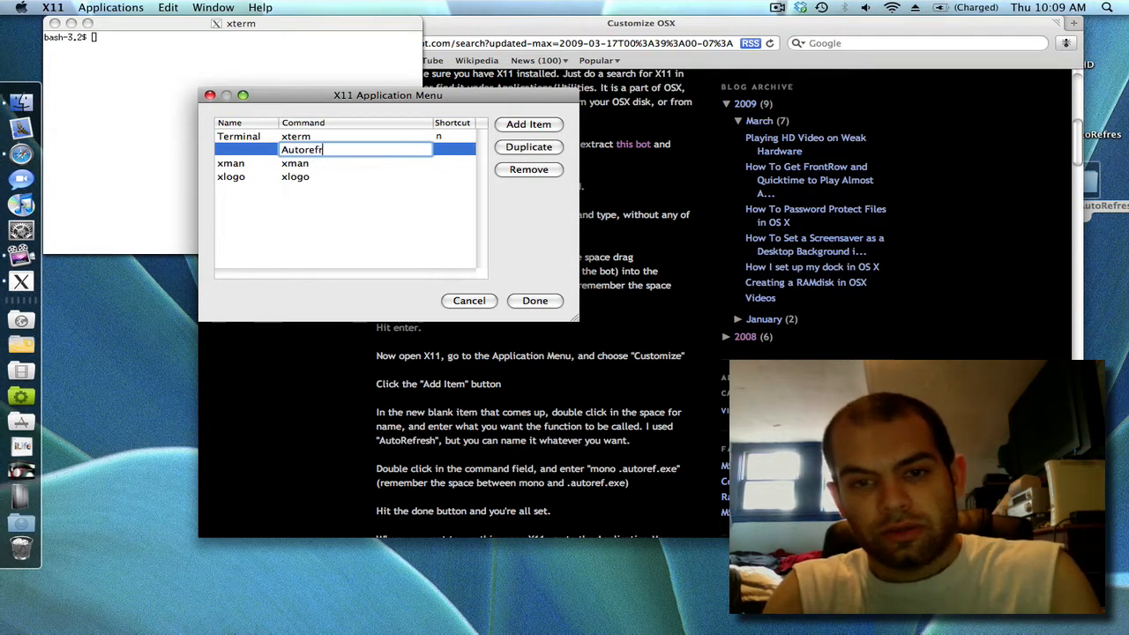
{"action": "type", "text": "esh"}
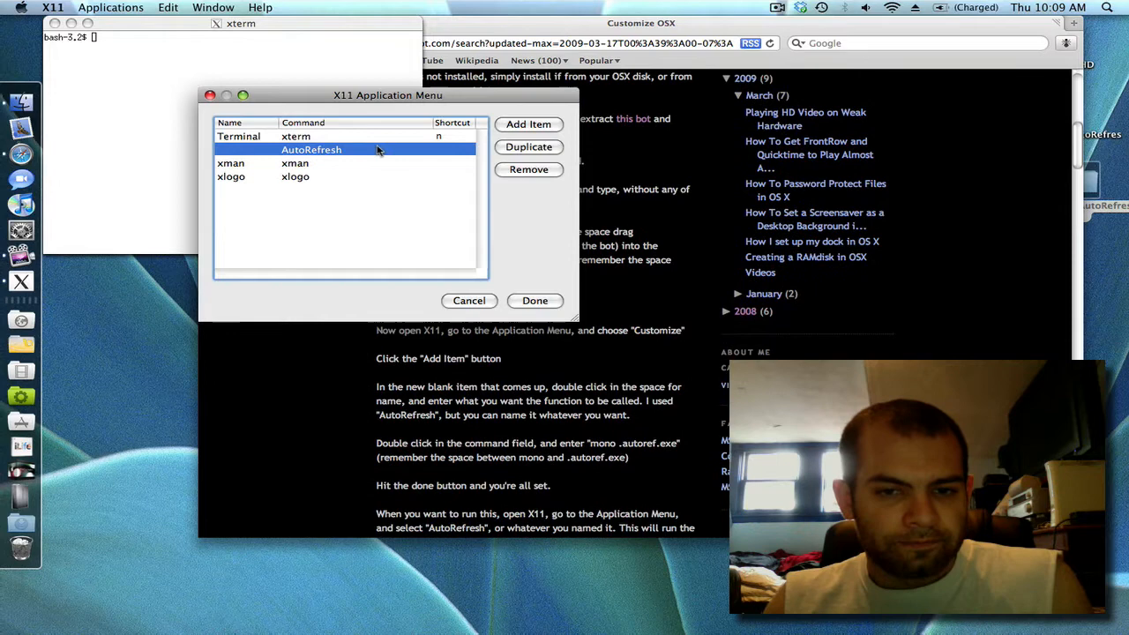
{"action": "mouse_move", "coordinate": [265, 162]}
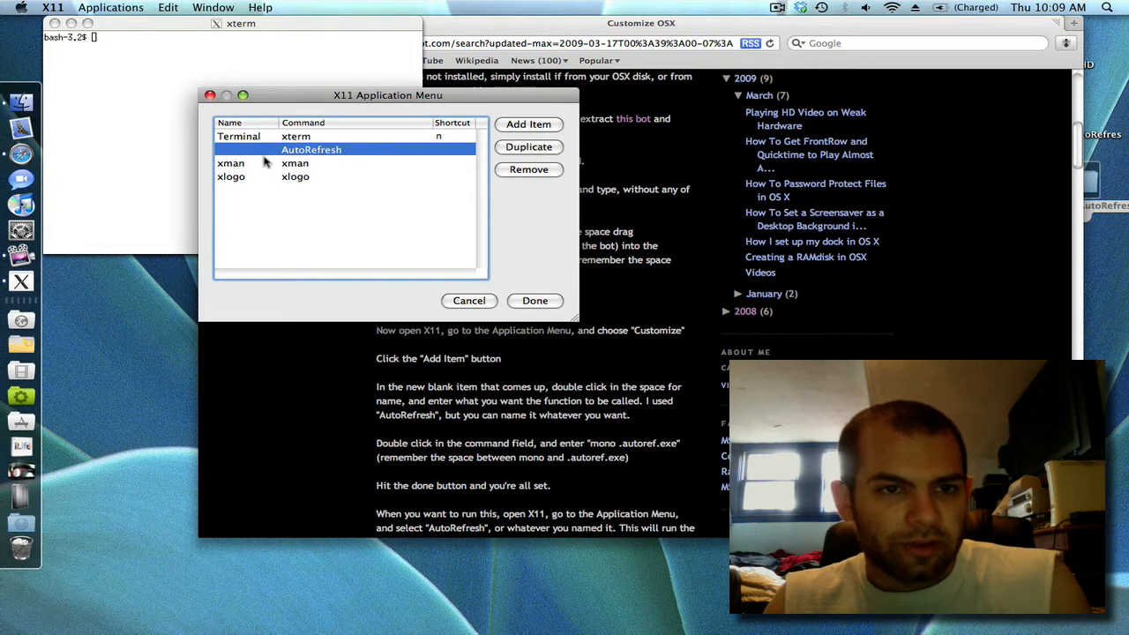
{"action": "type", "text": "A"}
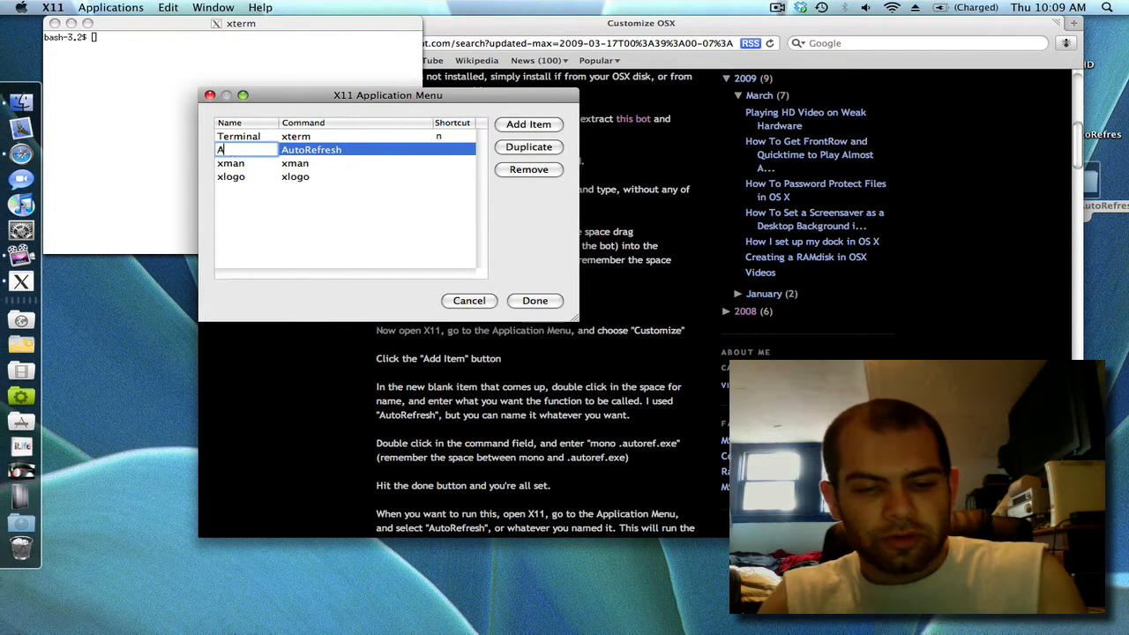
{"action": "type", "text": "utoRefresh"}
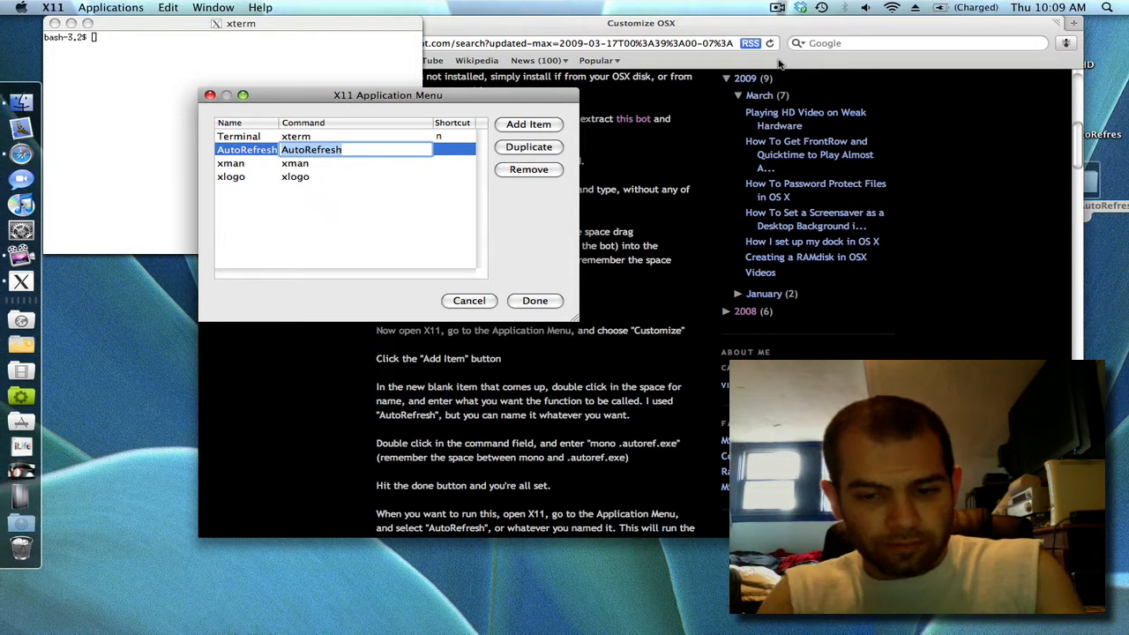
{"action": "type", "text": "mono .autoref"}
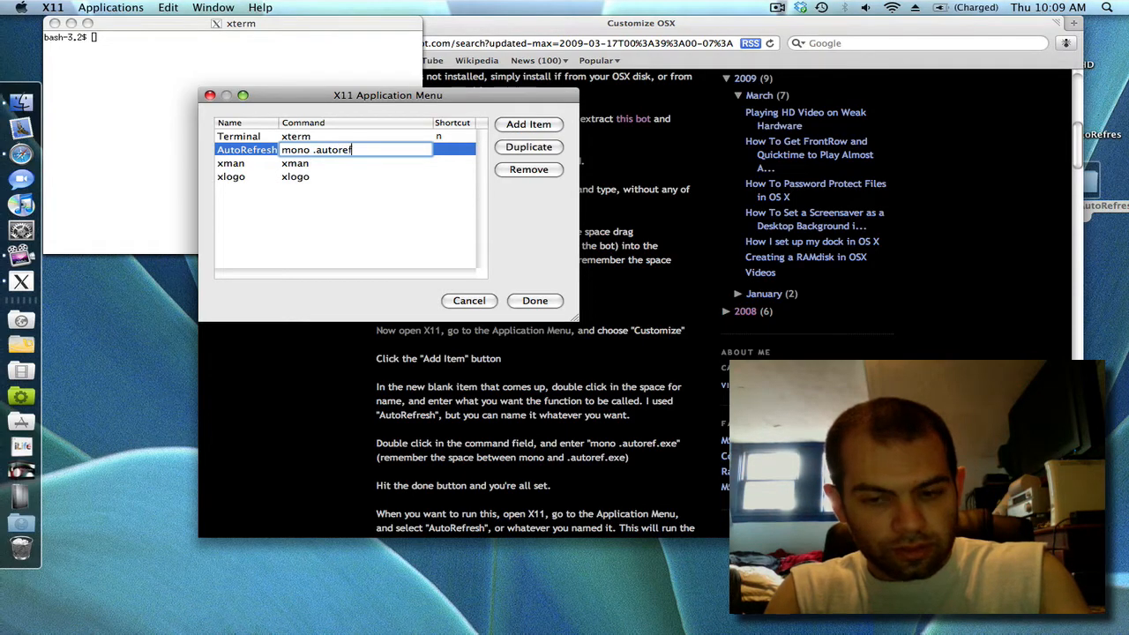
{"action": "type", "text": ".exe"}
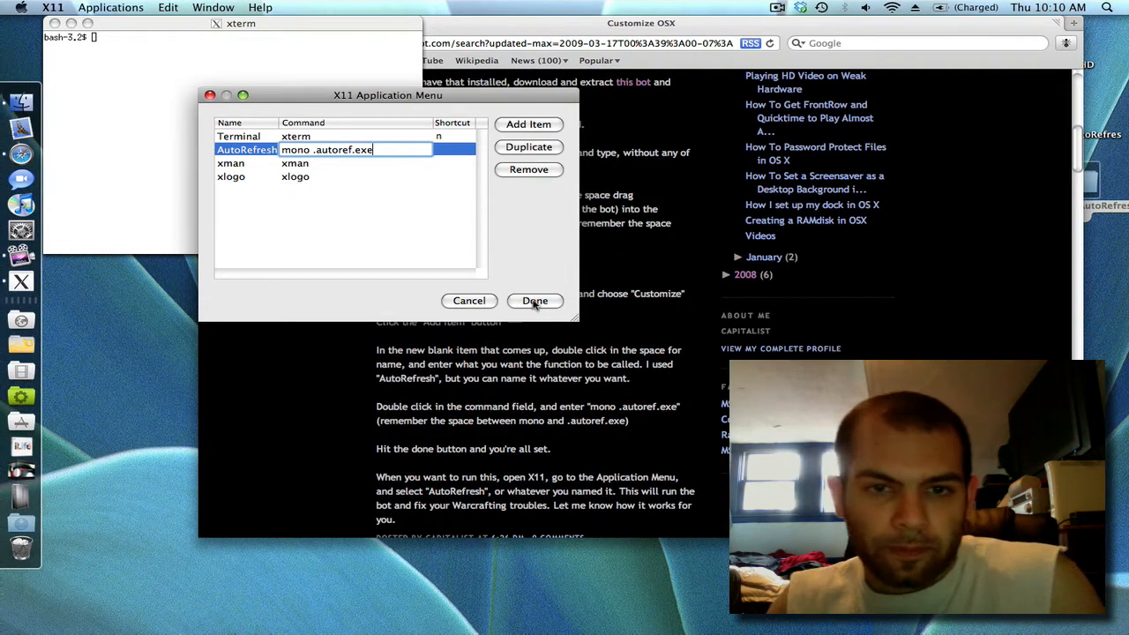
Save the AutoRefresh entry and launch it from the Applications menu
{"action": "left_click", "coordinate": [534, 300]}
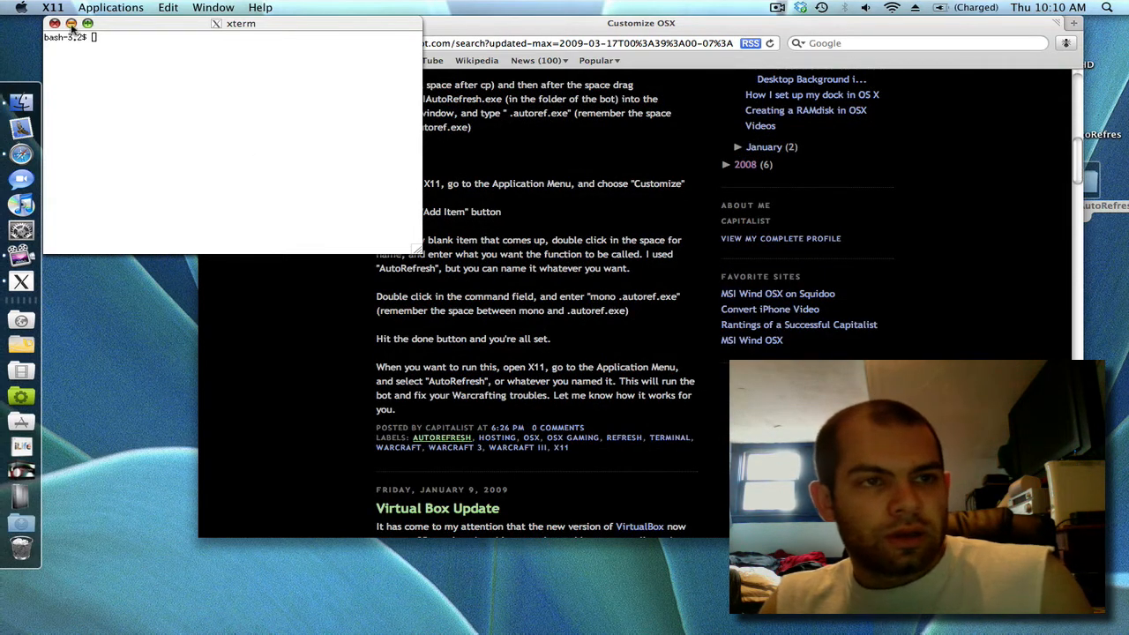
{"action": "left_click", "coordinate": [110, 7]}
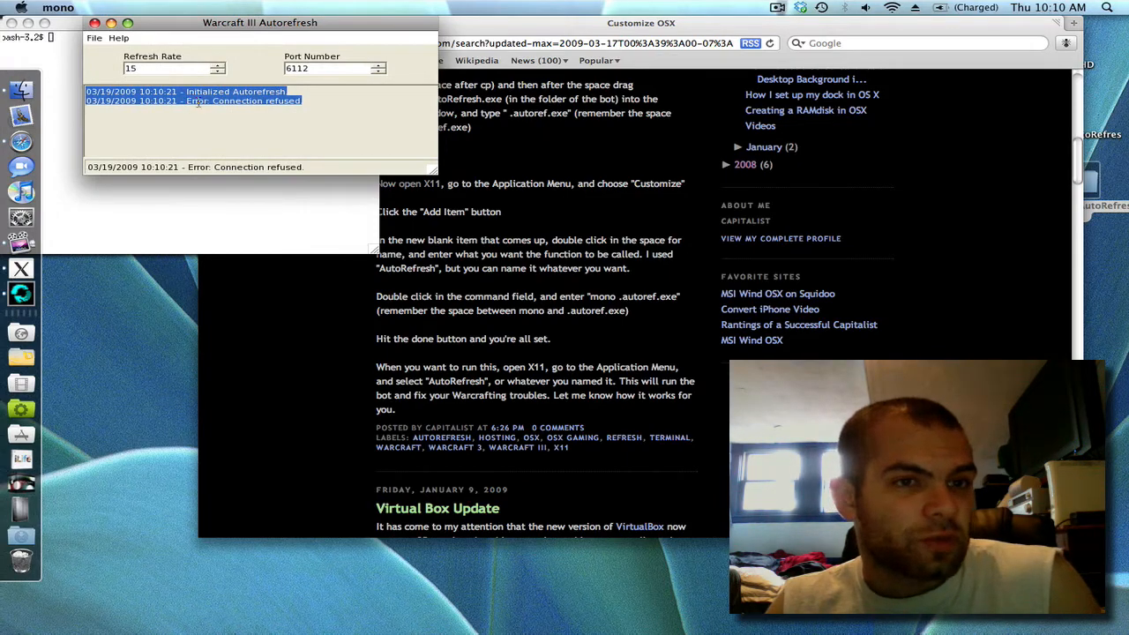
{"action": "type", "text": "fr"}
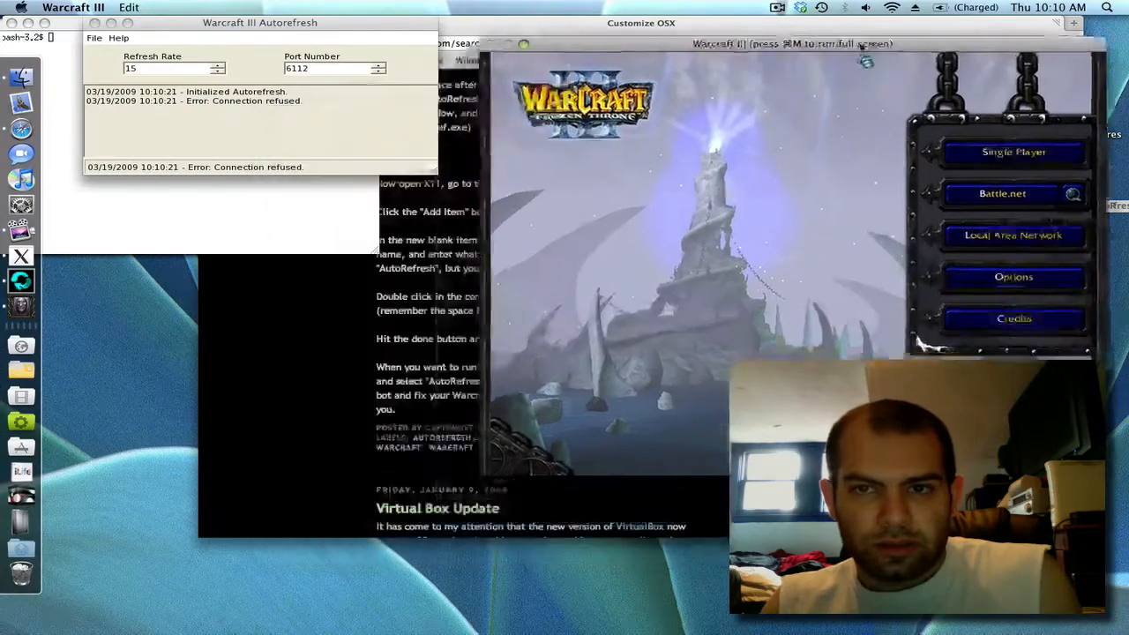
Connect to Battle.net, create a custom game, set refresh rate to 5, then quit Warcraft III and X11
{"action": "left_click", "coordinate": [1001, 194]}
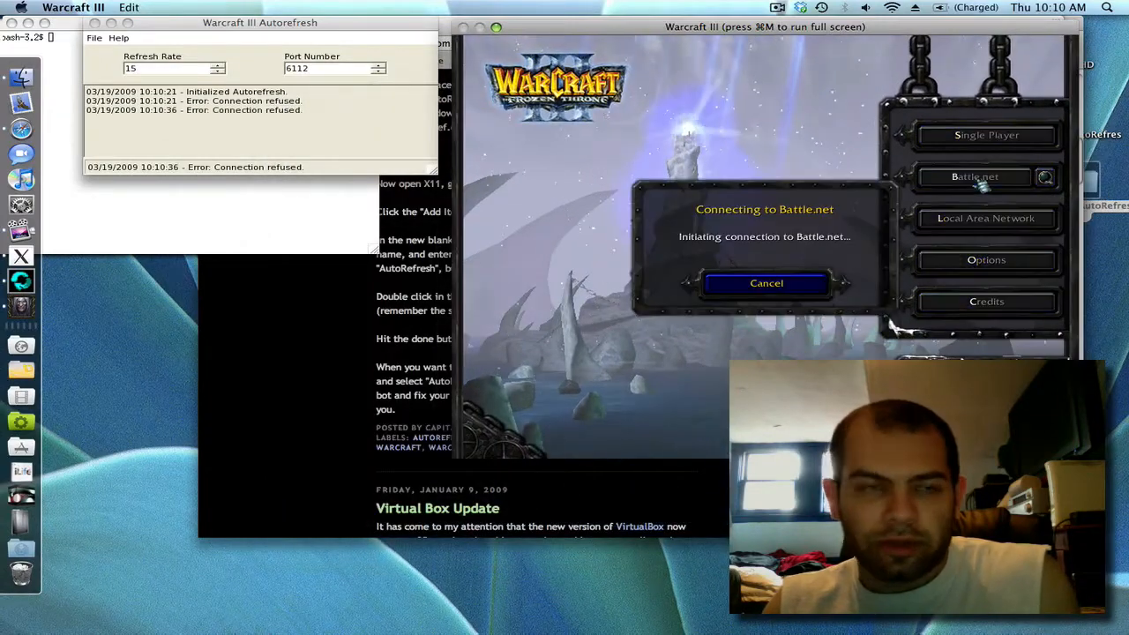
{"action": "left_click", "coordinate": [766, 283]}
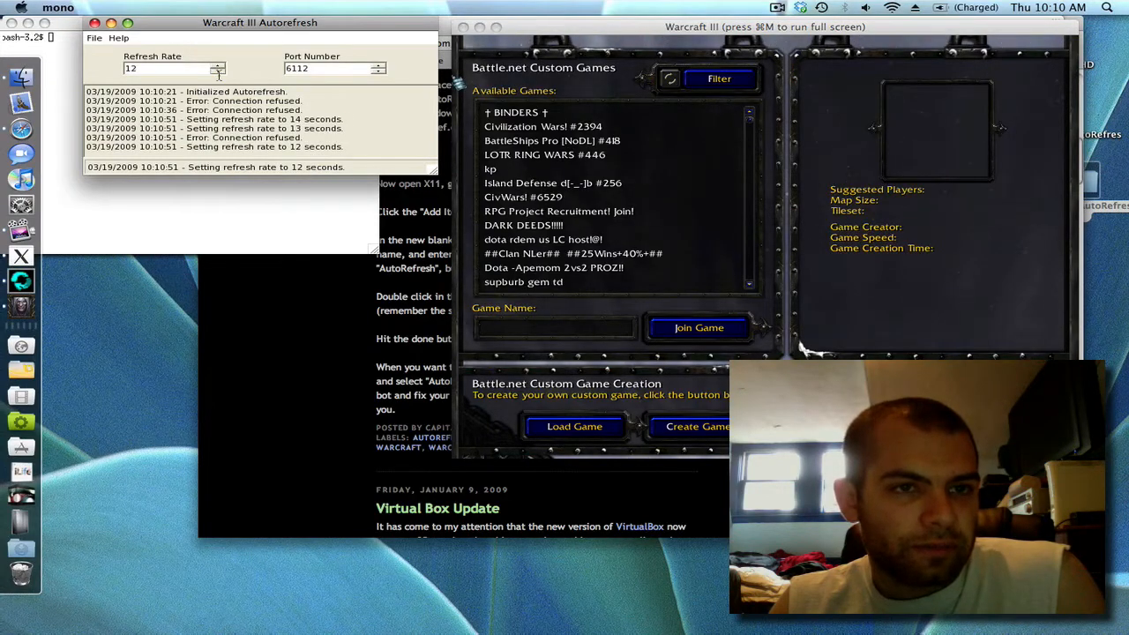
{"action": "left_click", "coordinate": [217, 71]}
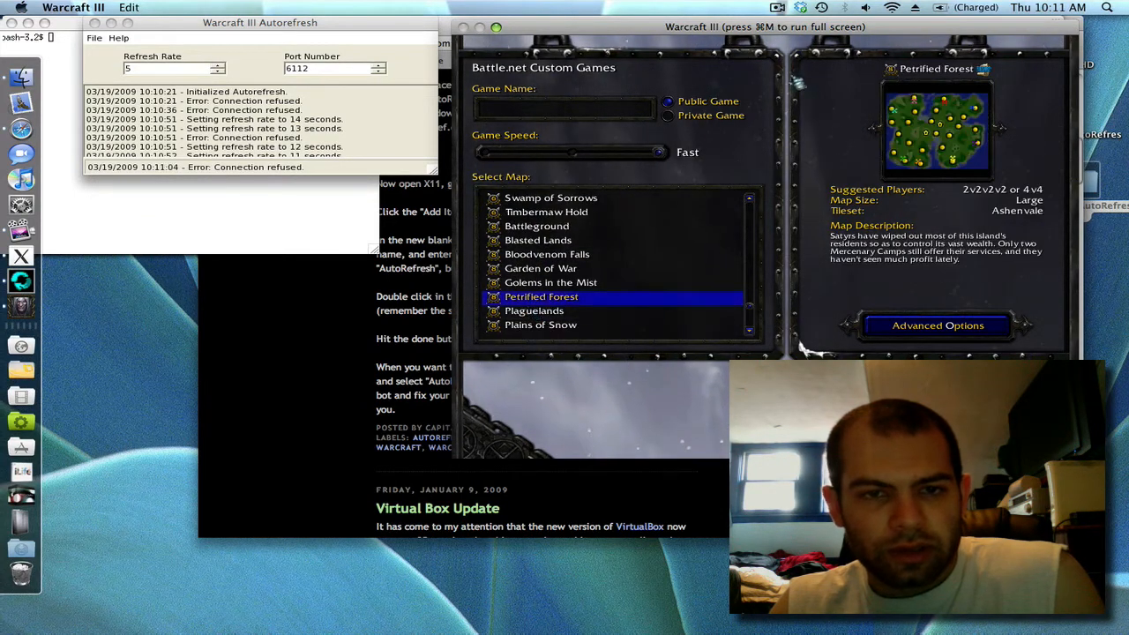
{"action": "type", "text": "qw"}
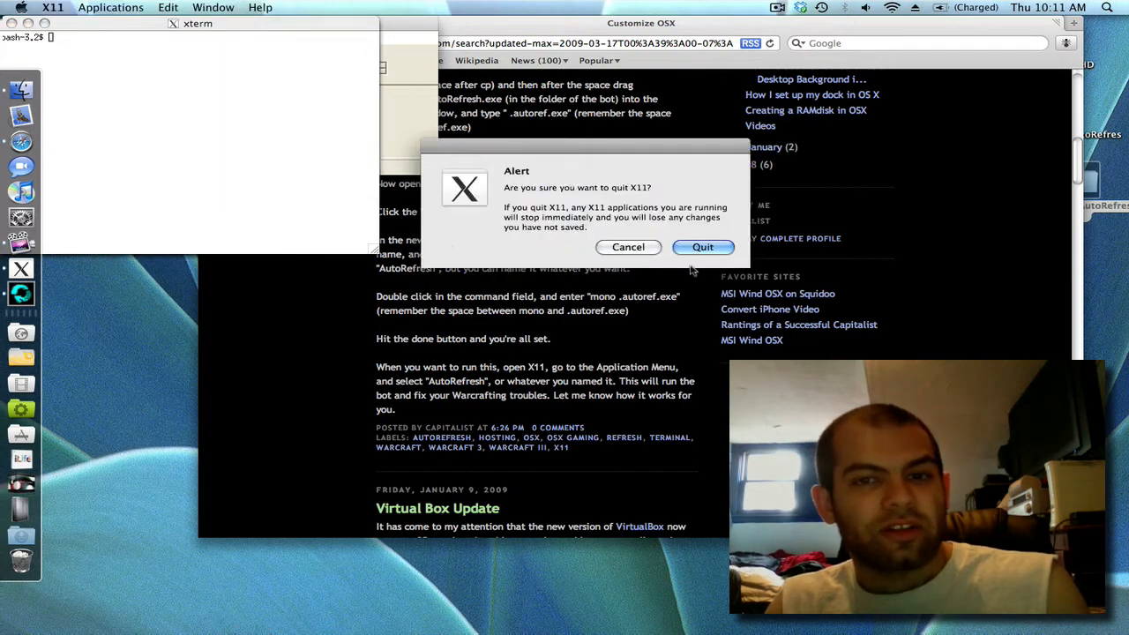
Confirm quitting X11 and open ScreenFlow's menu to stop recording
{"action": "left_click", "coordinate": [702, 246]}
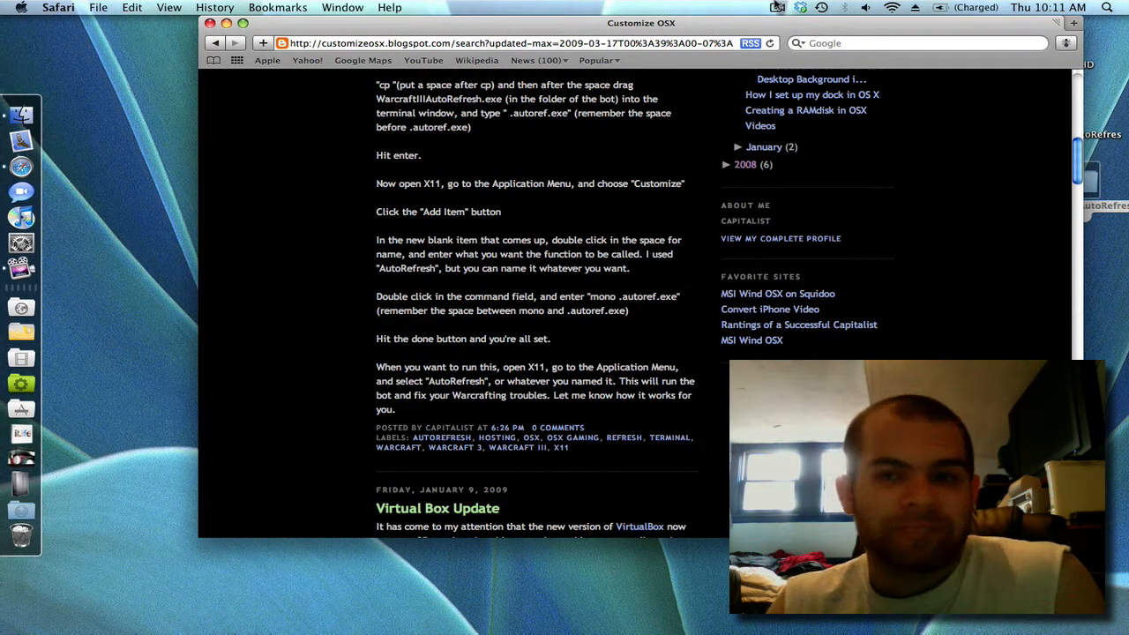
{"action": "left_click", "coordinate": [778, 7]}
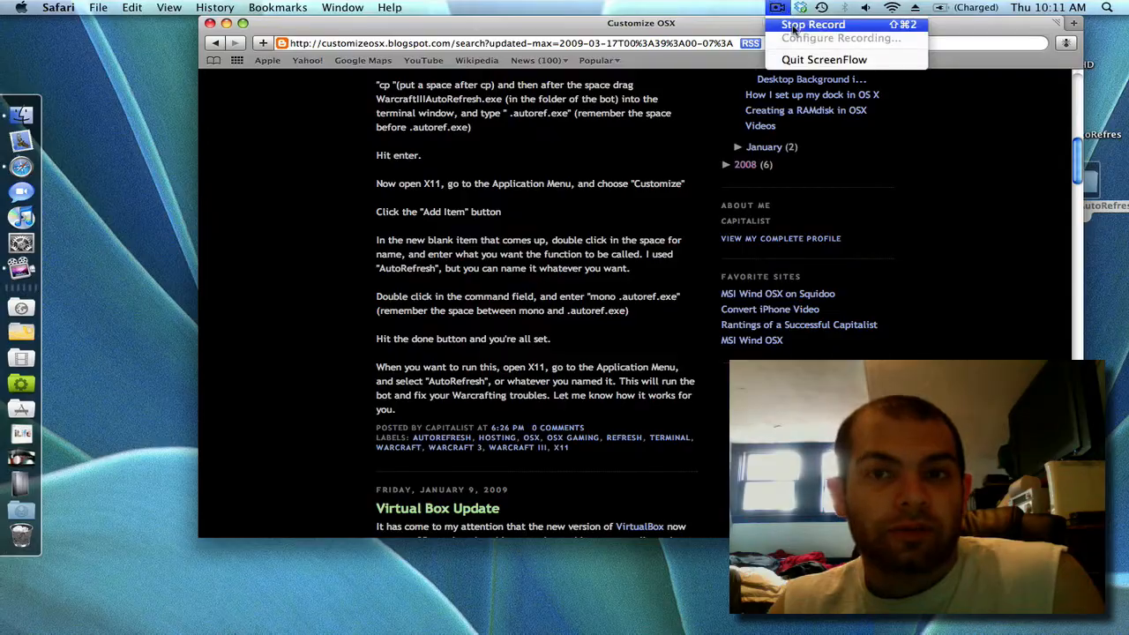